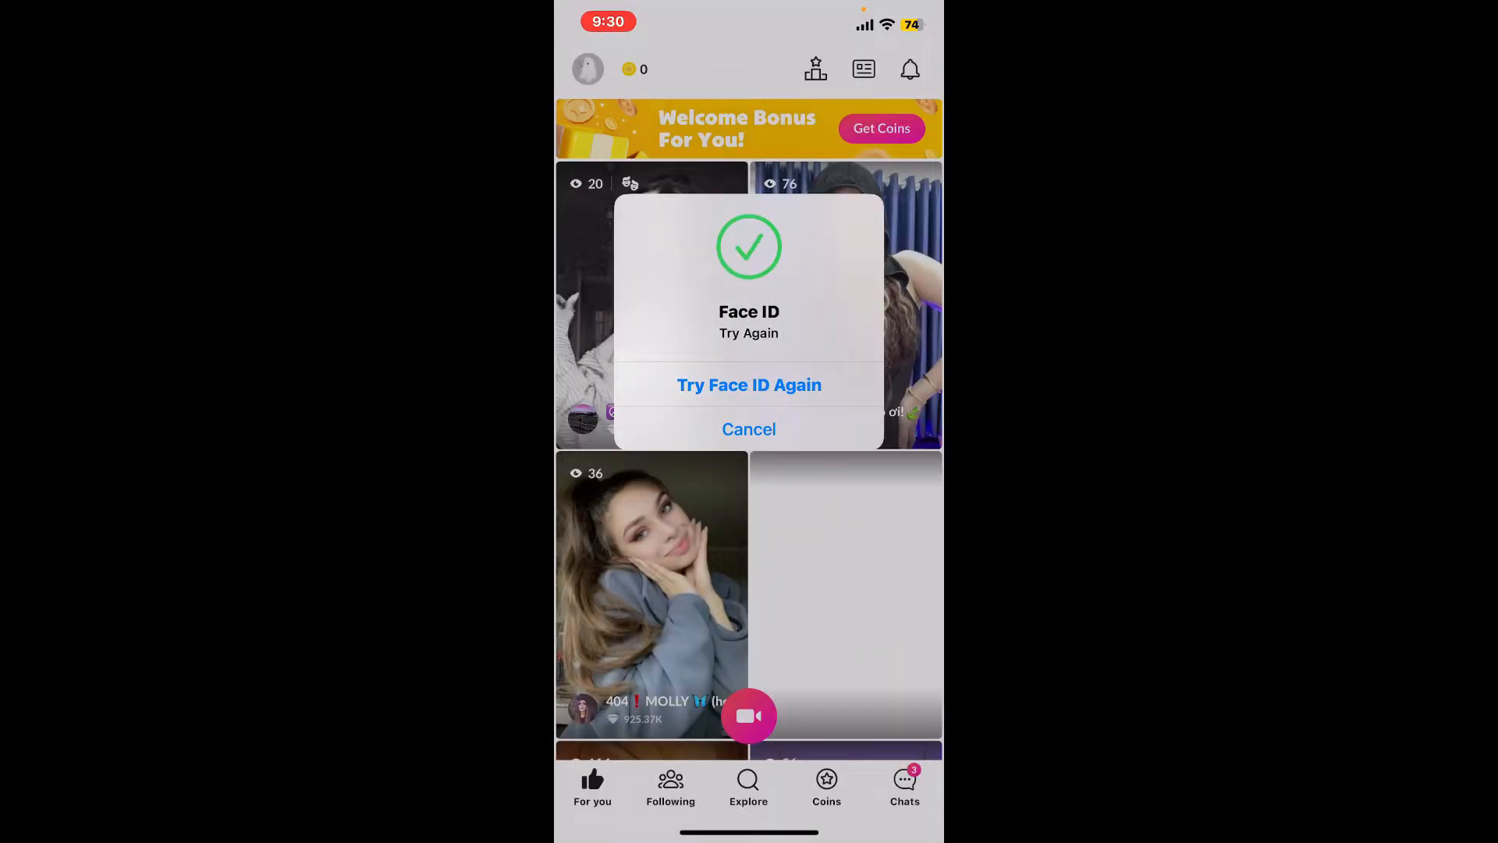
Dismiss the Face ID prompt and go from the profile menu to Account settings.
{"action": "left_click", "coordinate": [749, 429]}
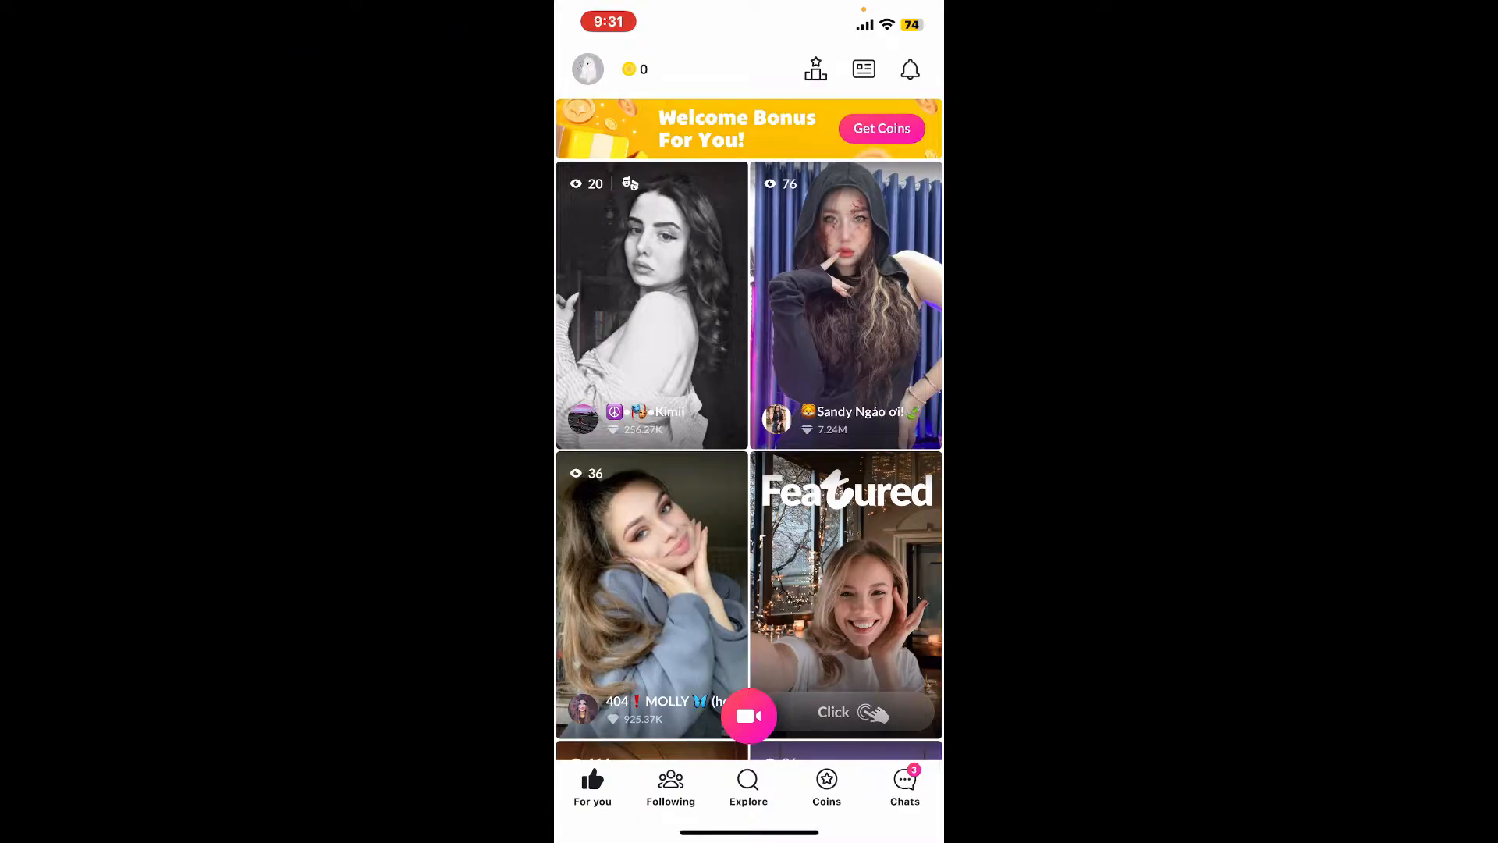
{"action": "left_click", "coordinate": [588, 68]}
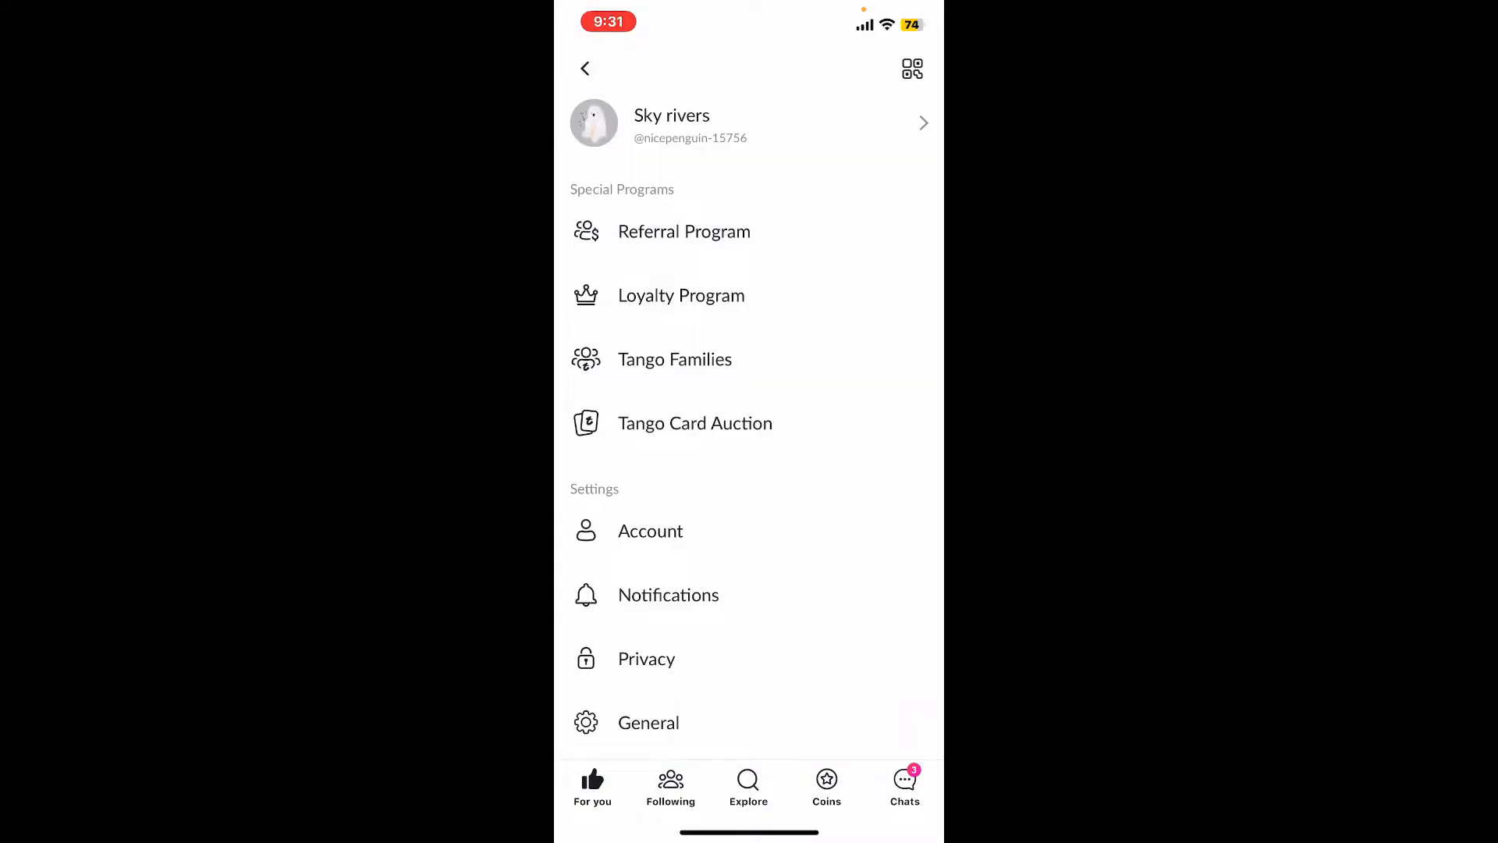
{"action": "left_click", "coordinate": [650, 531]}
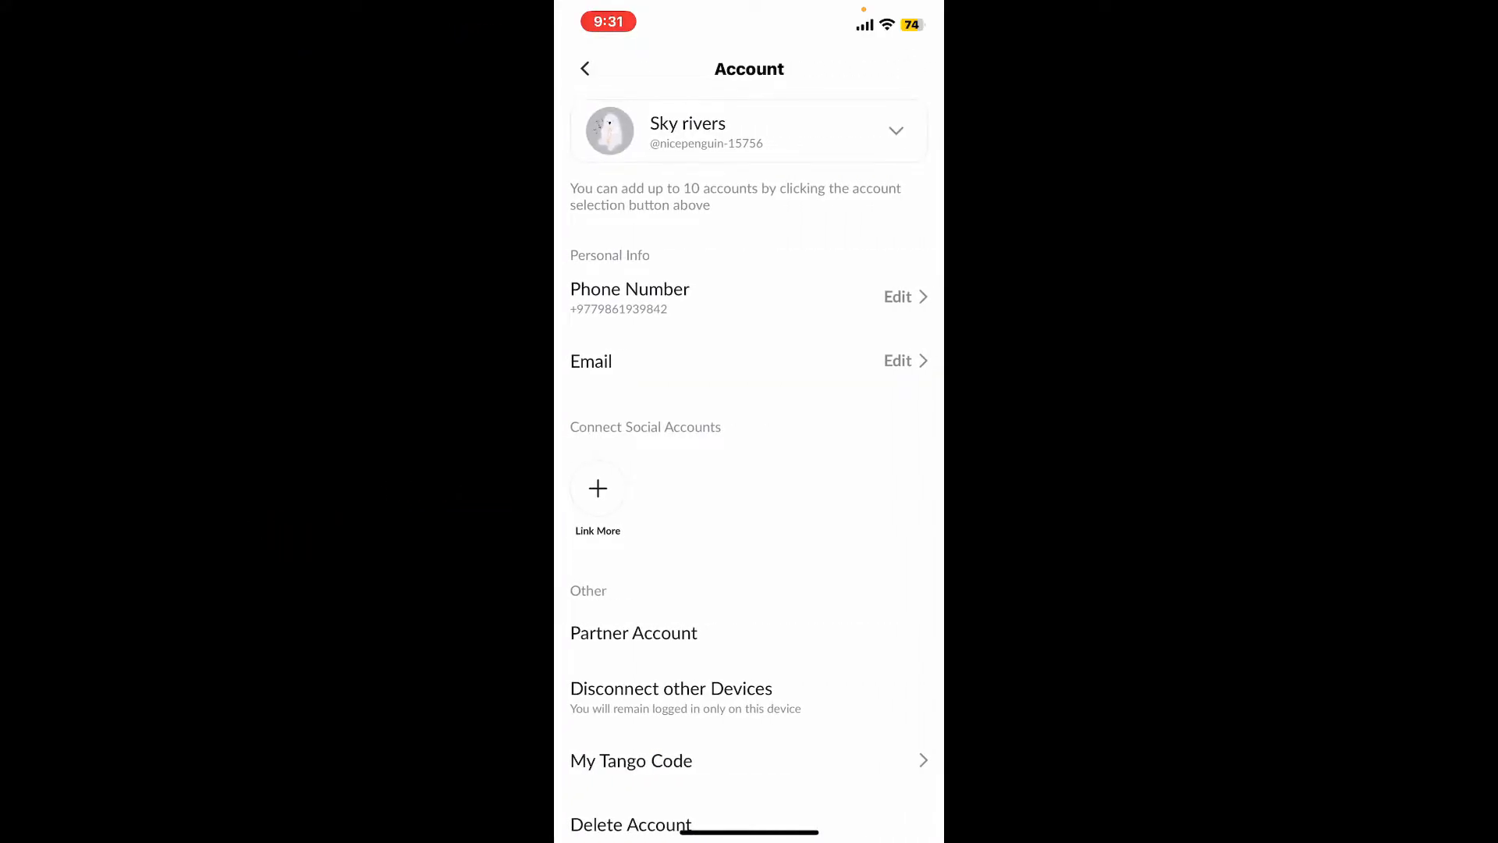
{"action": "scroll", "scroll_direction": "up", "scroll_amount": 3}
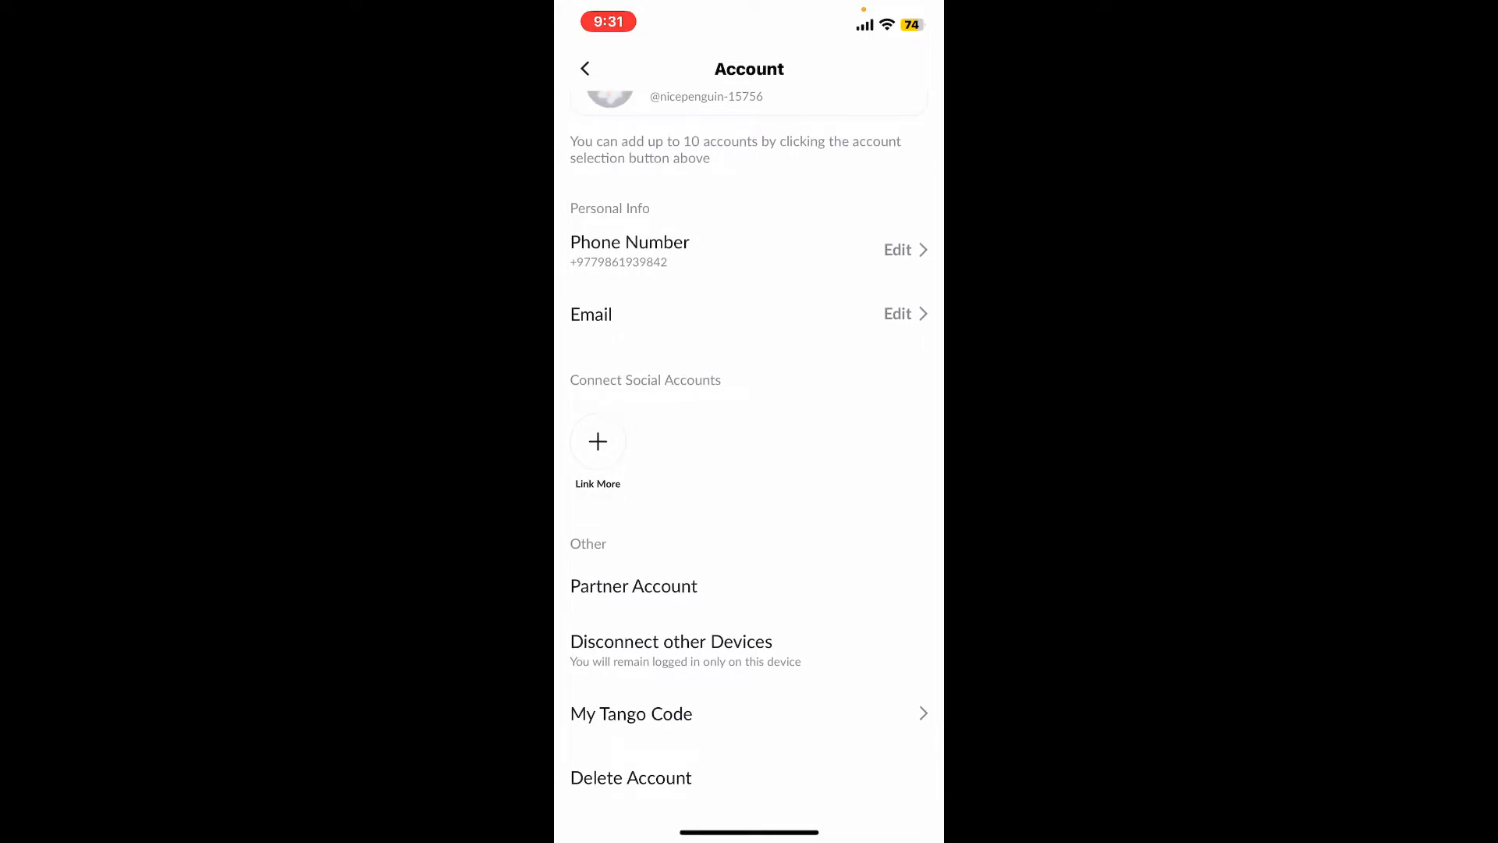
Request account deletion, citing 'Not satisfied with the app behavior' as the reason.
{"action": "left_click", "coordinate": [631, 777]}
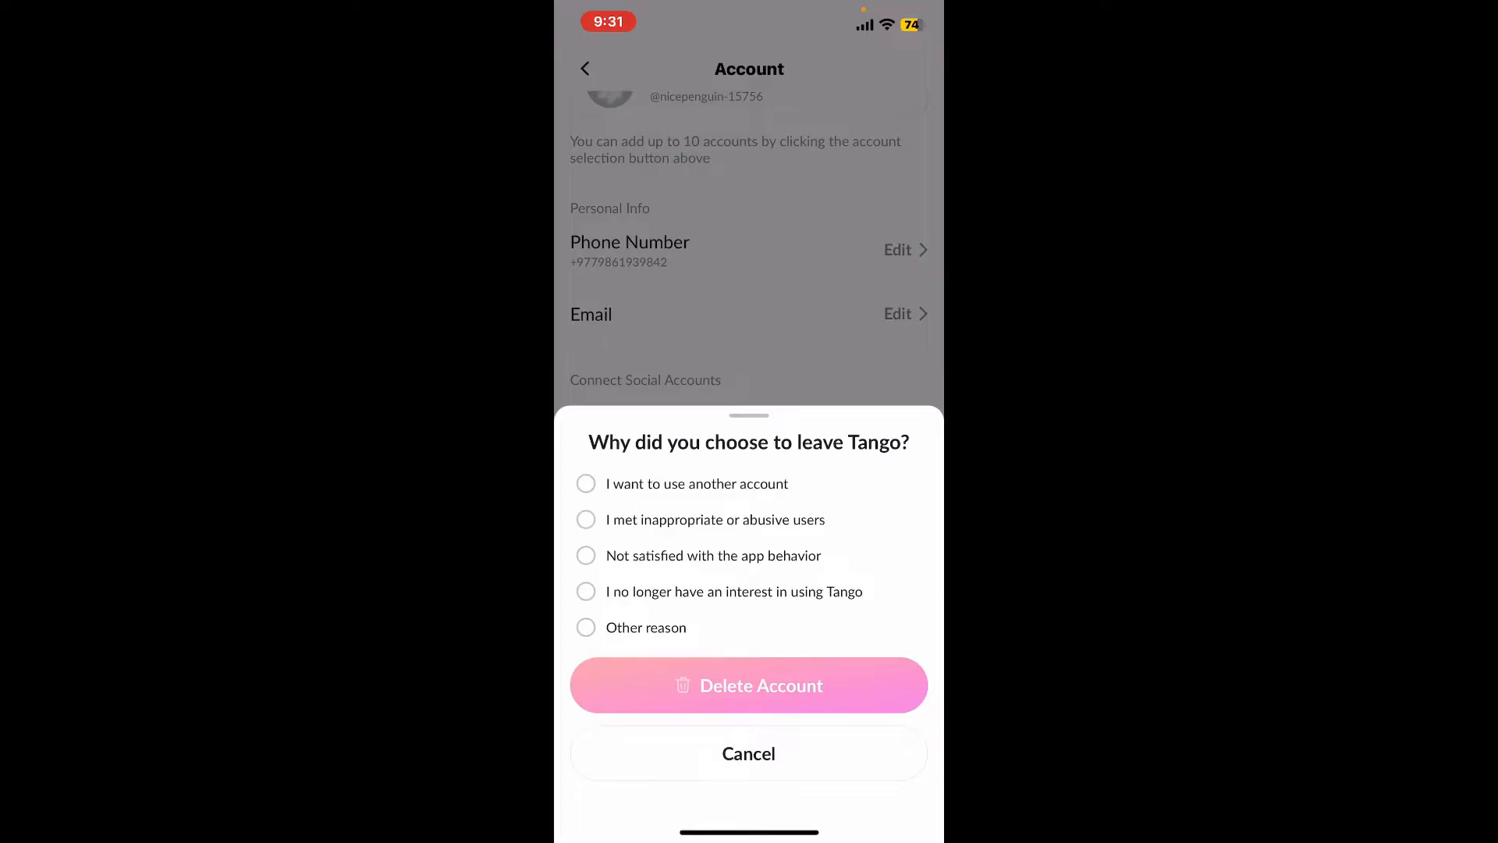
{"action": "left_click", "coordinate": [586, 555]}
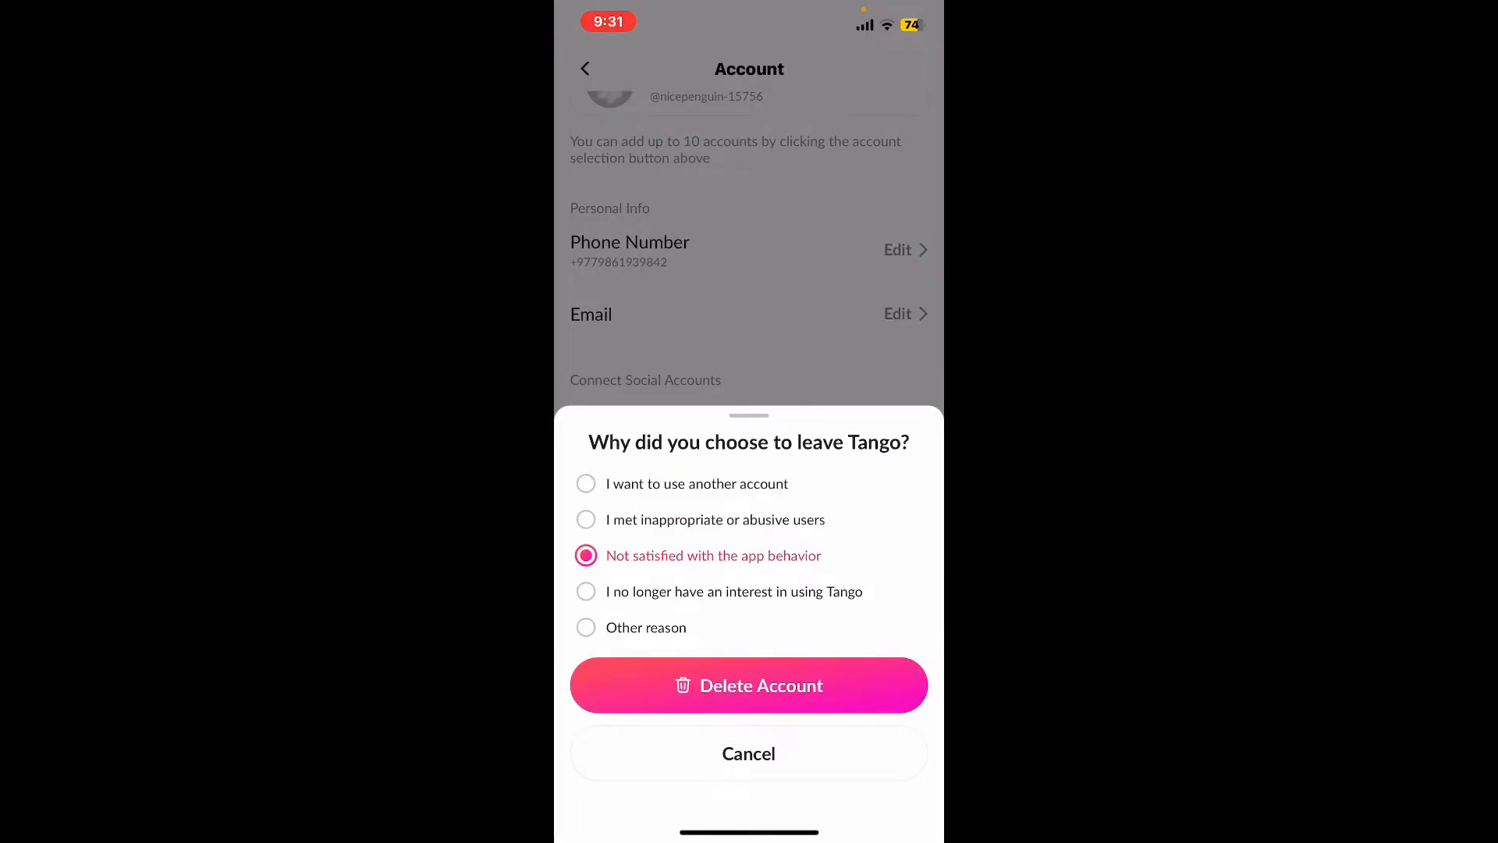
{"action": "left_click", "coordinate": [749, 684]}
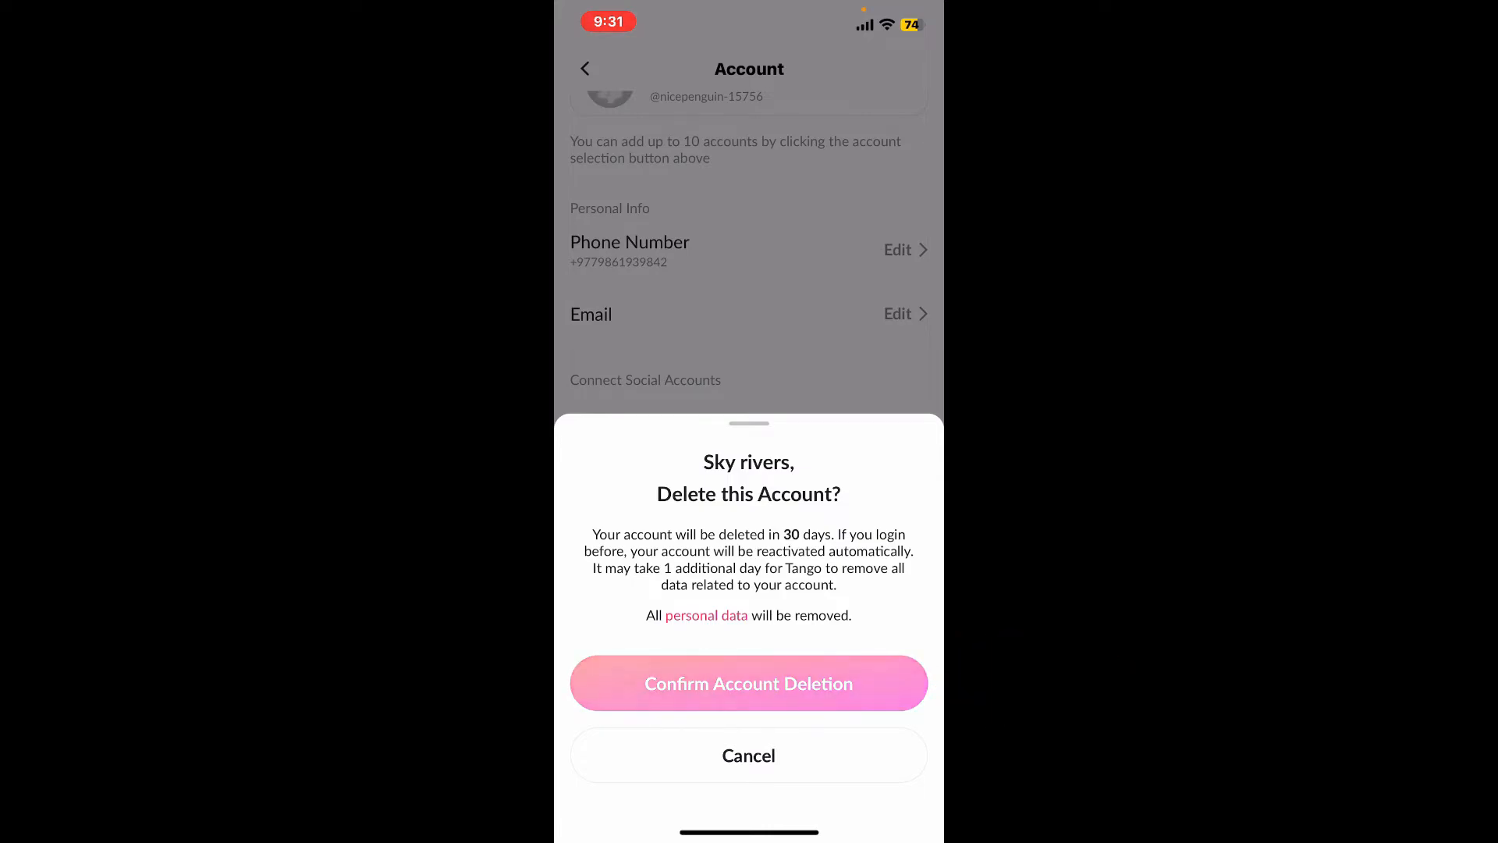
Confirm the account deletion on the final confirmation sheet.
{"action": "left_click", "coordinate": [749, 682]}
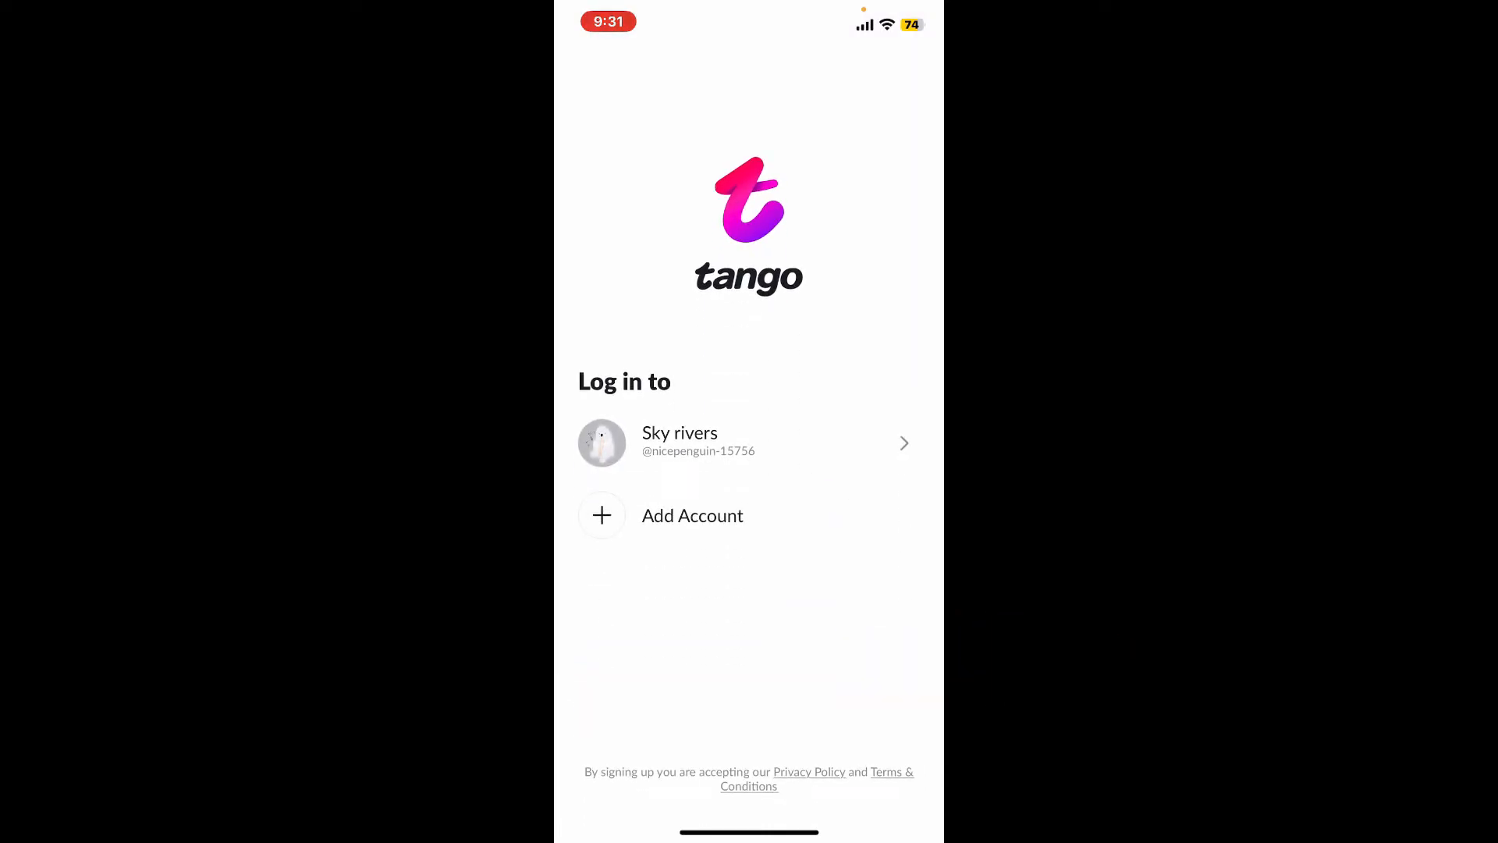